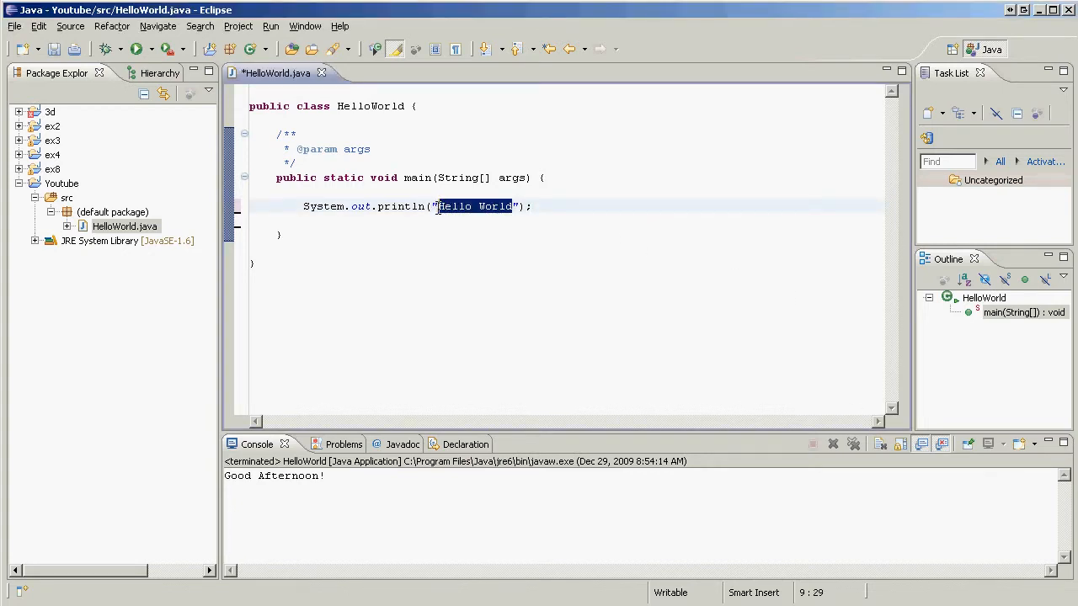
# - Replace the printed "Hello World" text with "Good Morning!" and save-and-launch the program
pyautogui.press('Delete')
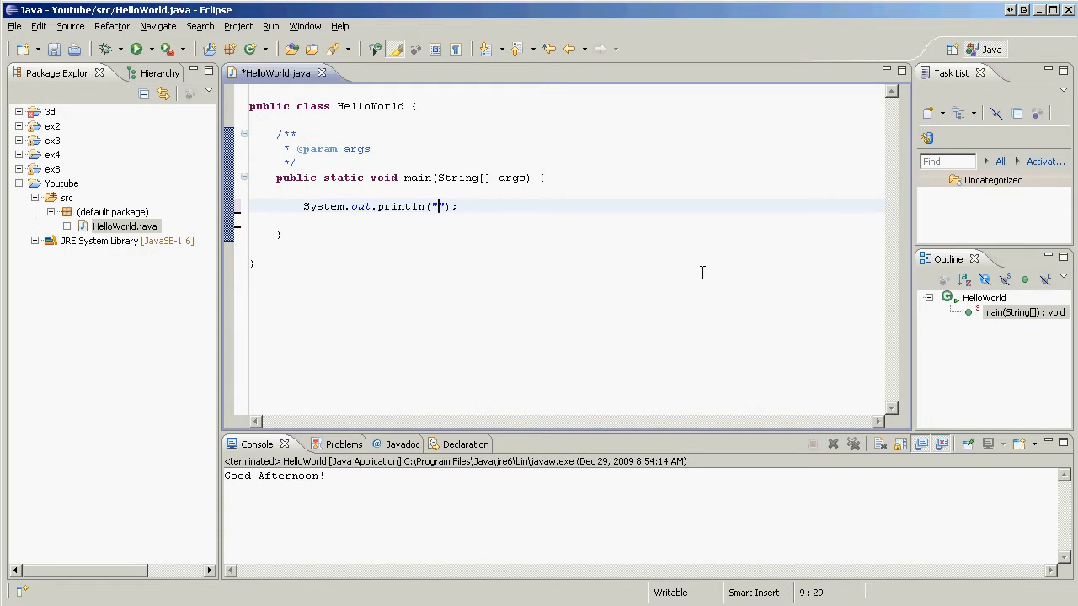
pyautogui.write('G')
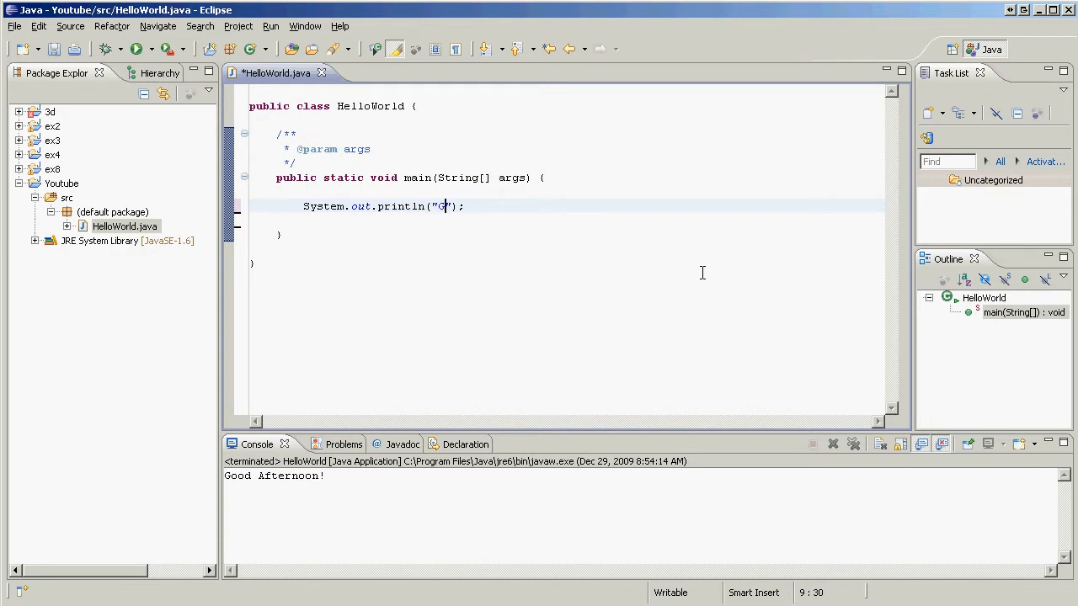
pyautogui.write('ood M')
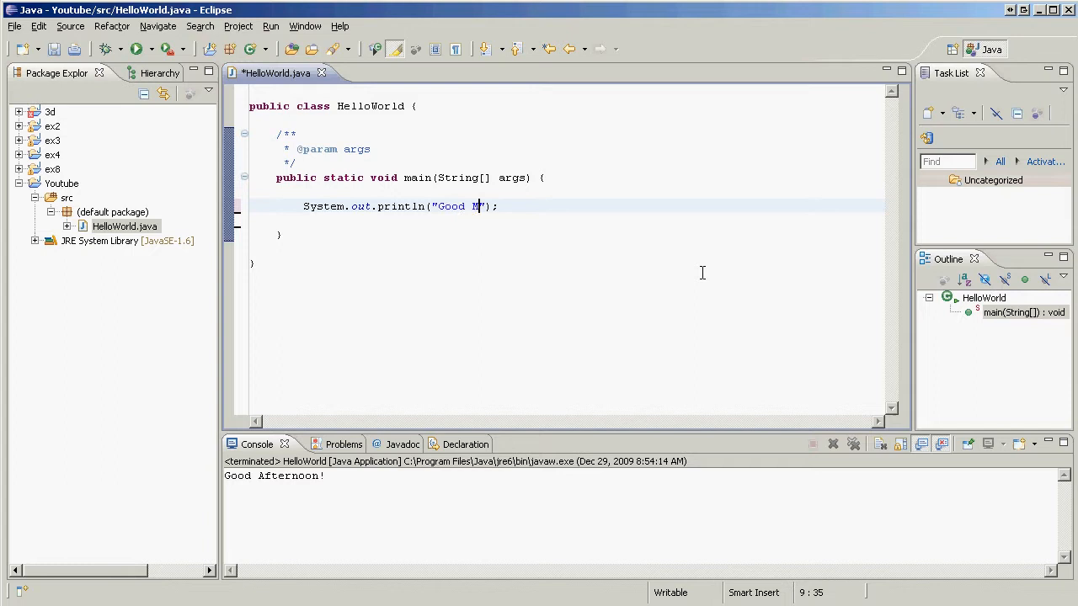
pyautogui.write('orning')
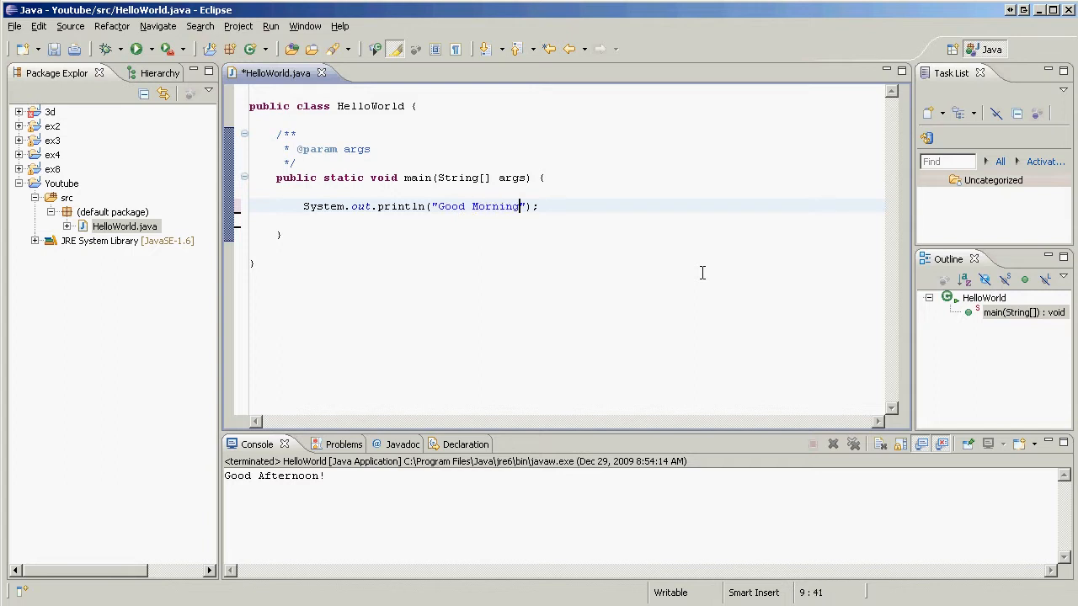
pyautogui.write('!')
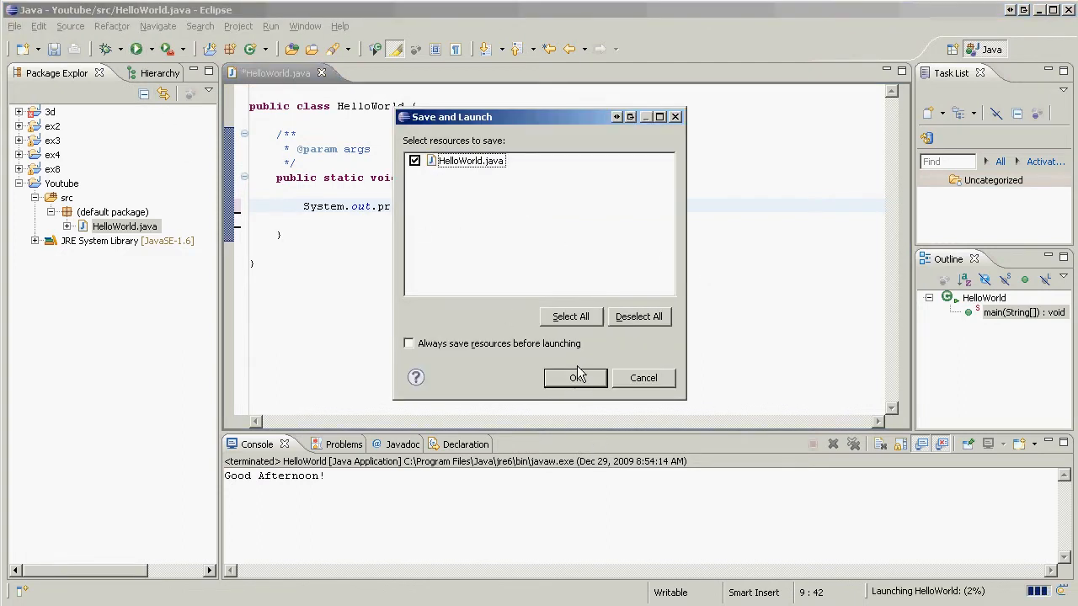
pyautogui.click(576, 378)
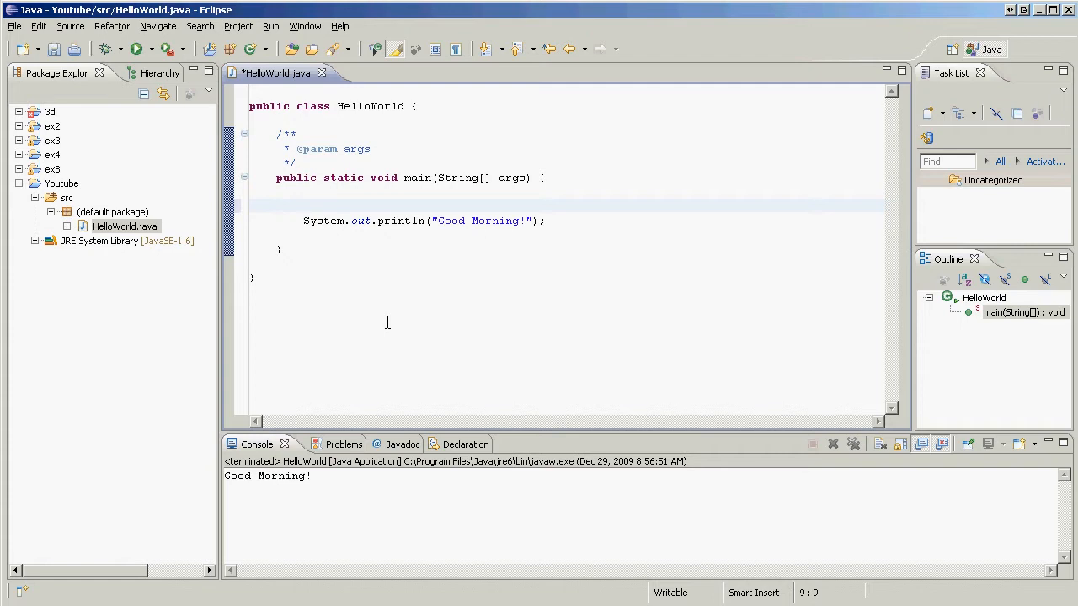
pyautogui.moveTo(381, 323)
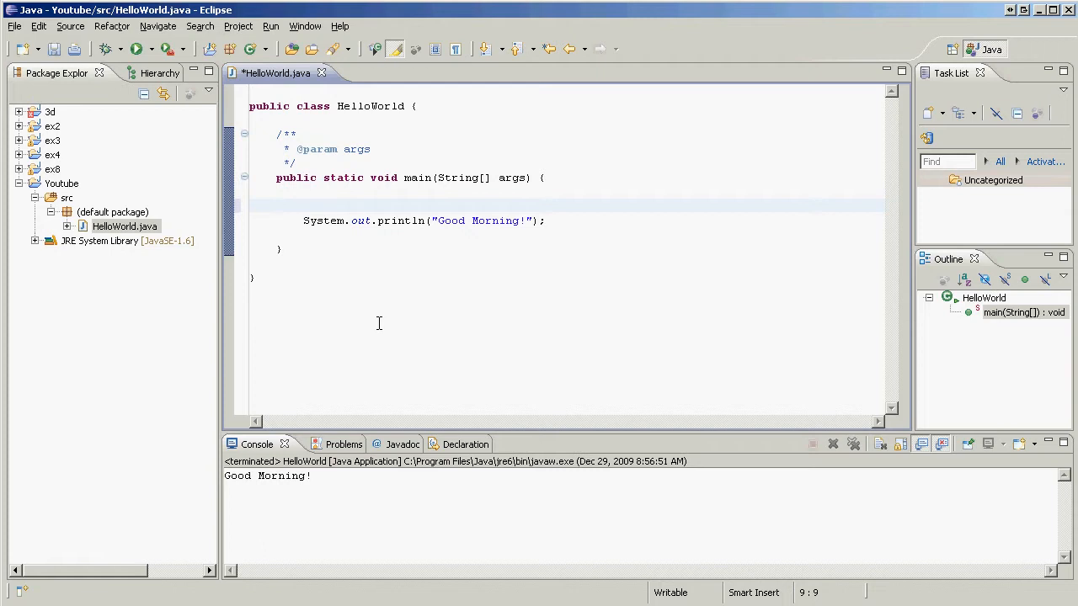
pyautogui.moveTo(381, 323)
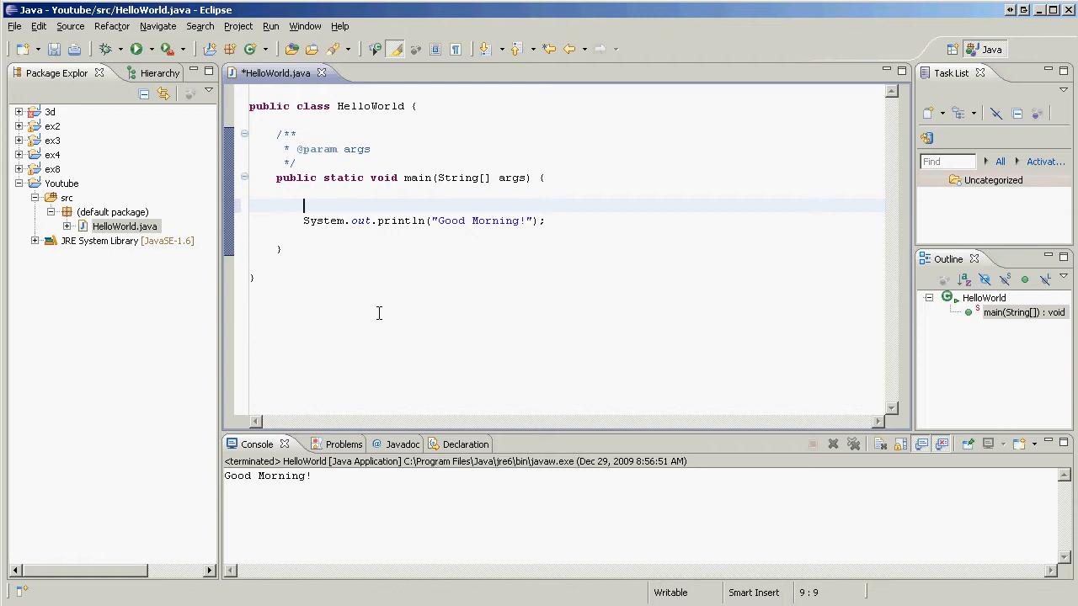
pyautogui.moveTo(377, 310)
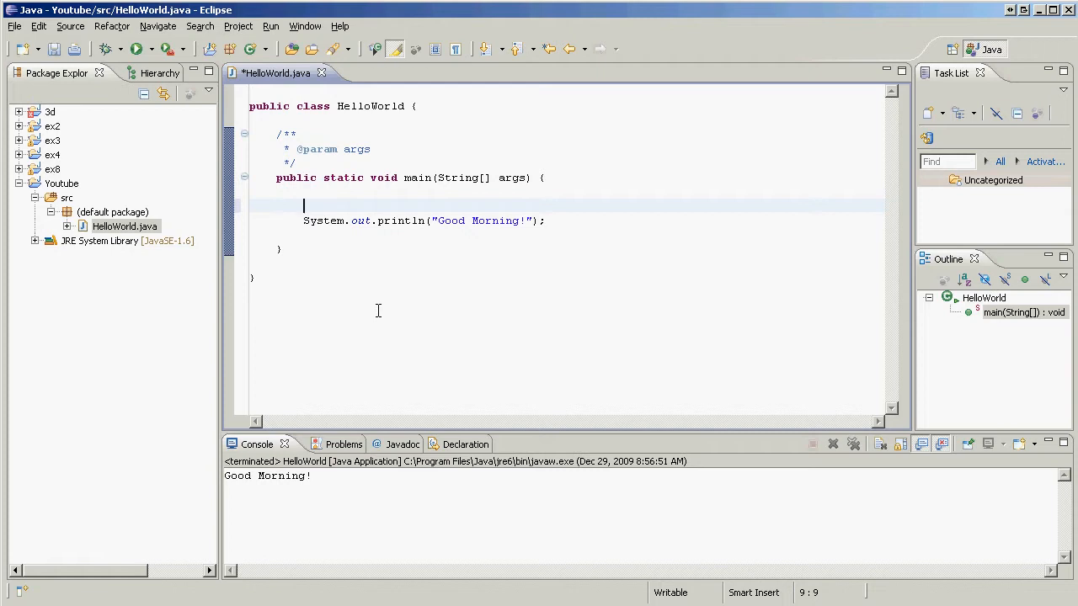
pyautogui.moveTo(375, 315)
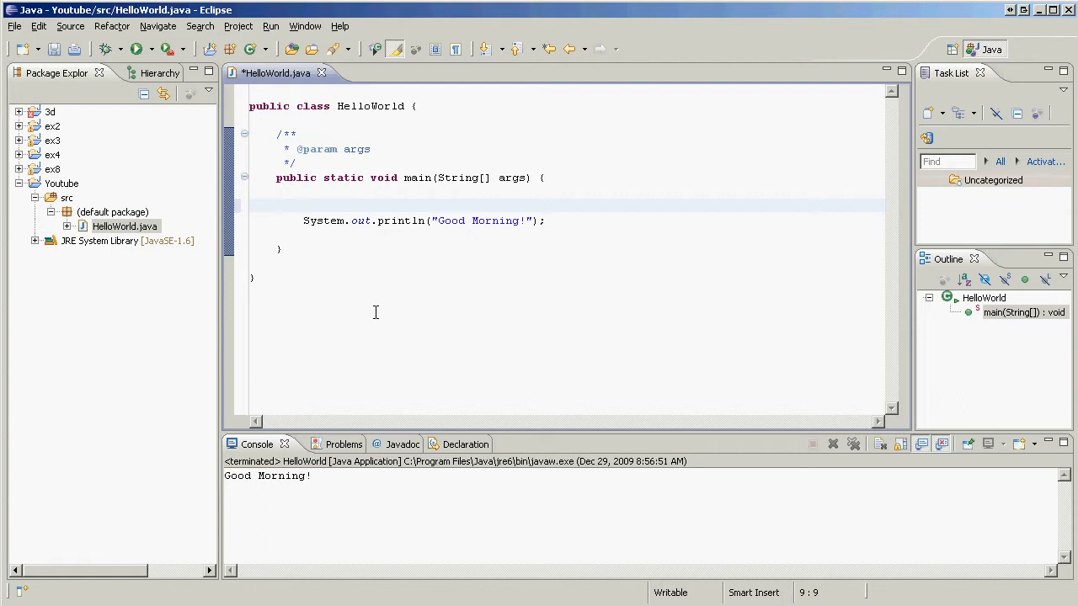
# - Add the declaration "String Greeting;" on the line above the println statement
pyautogui.write('S')
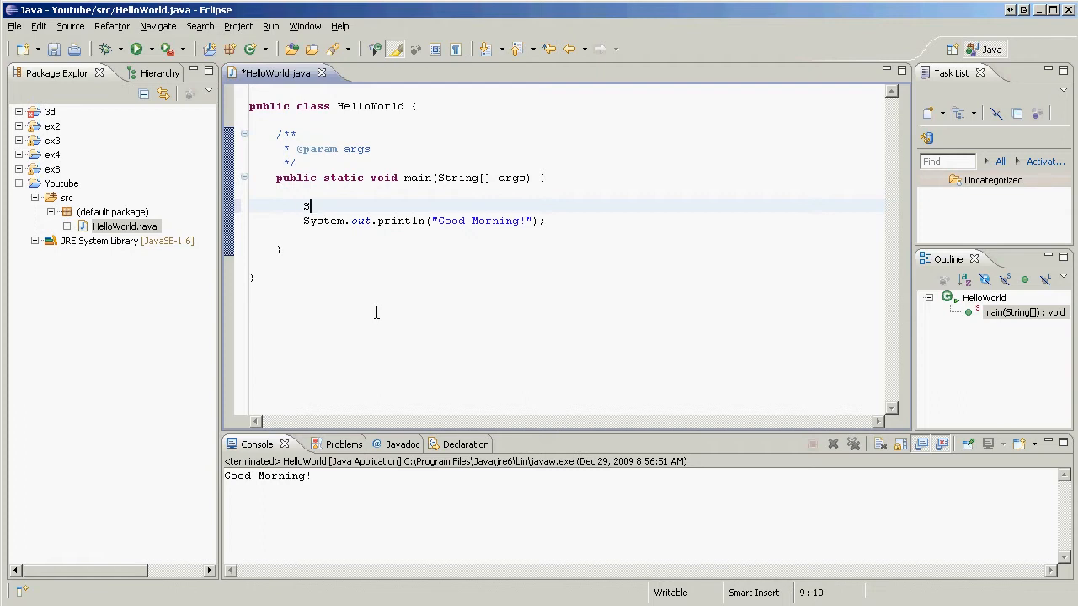
pyautogui.write('tring')
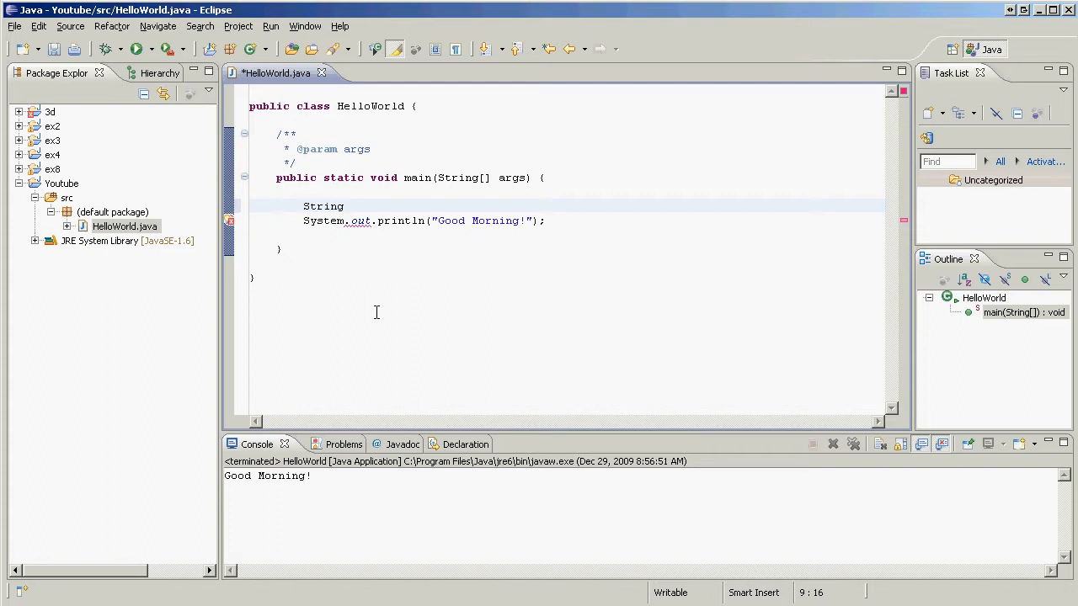
pyautogui.write('g')
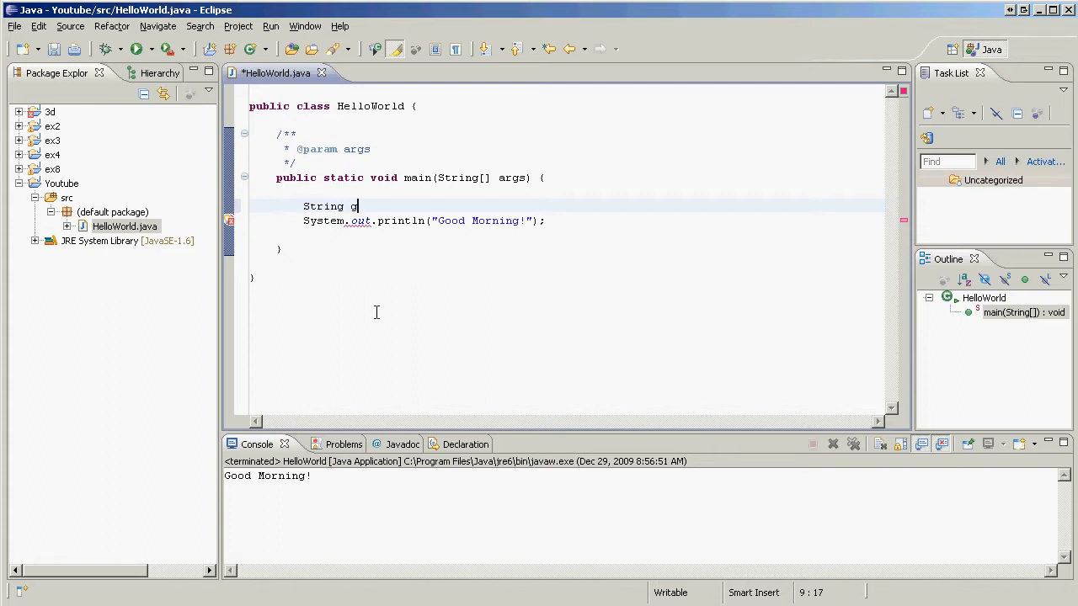
pyautogui.write('reeting')
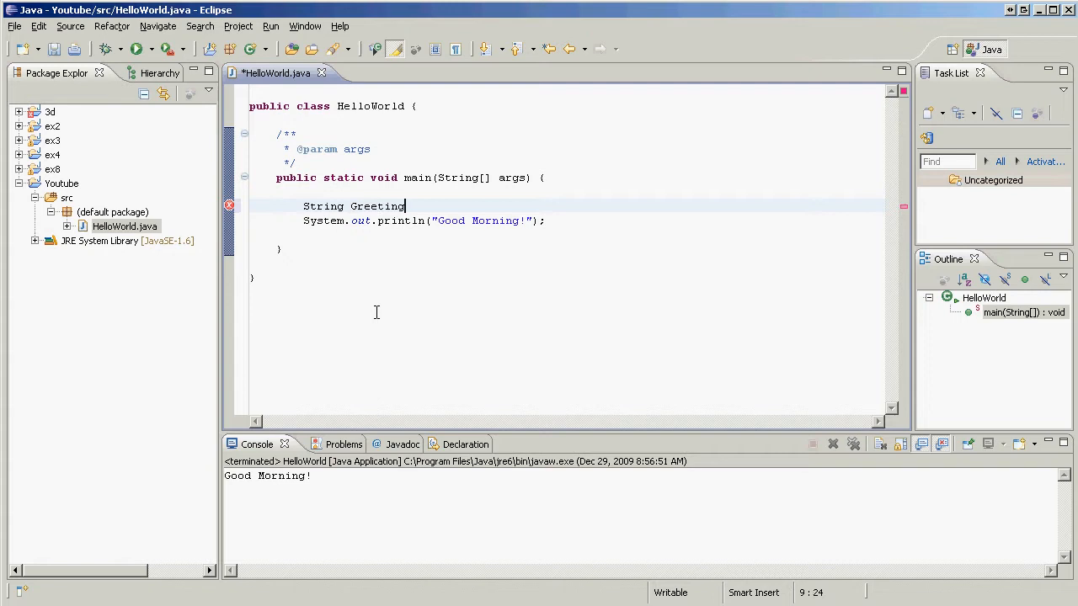
pyautogui.write(';')
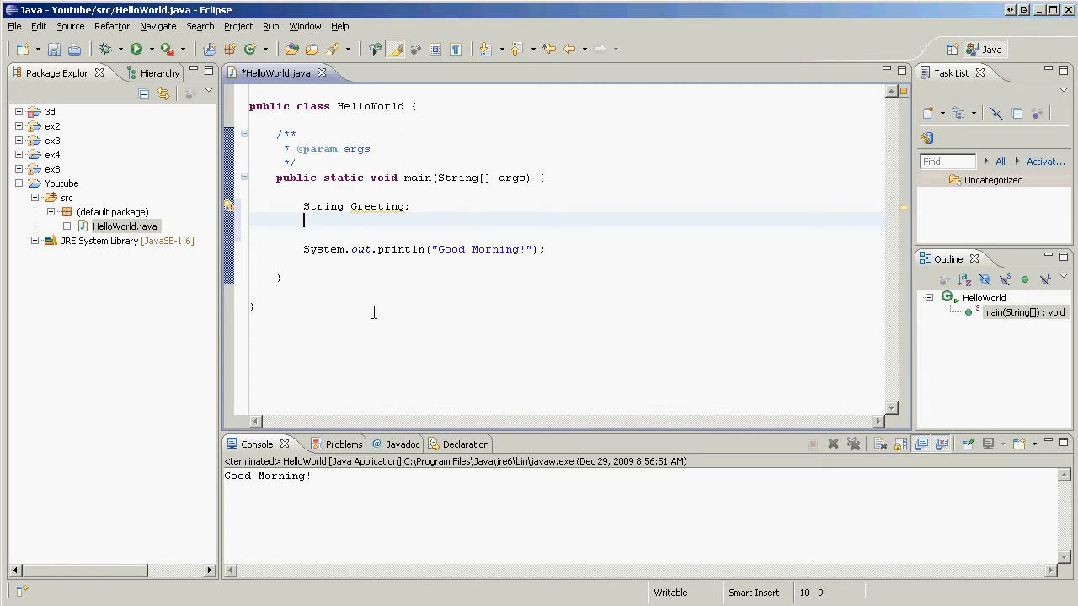
pyautogui.moveTo(547, 239)
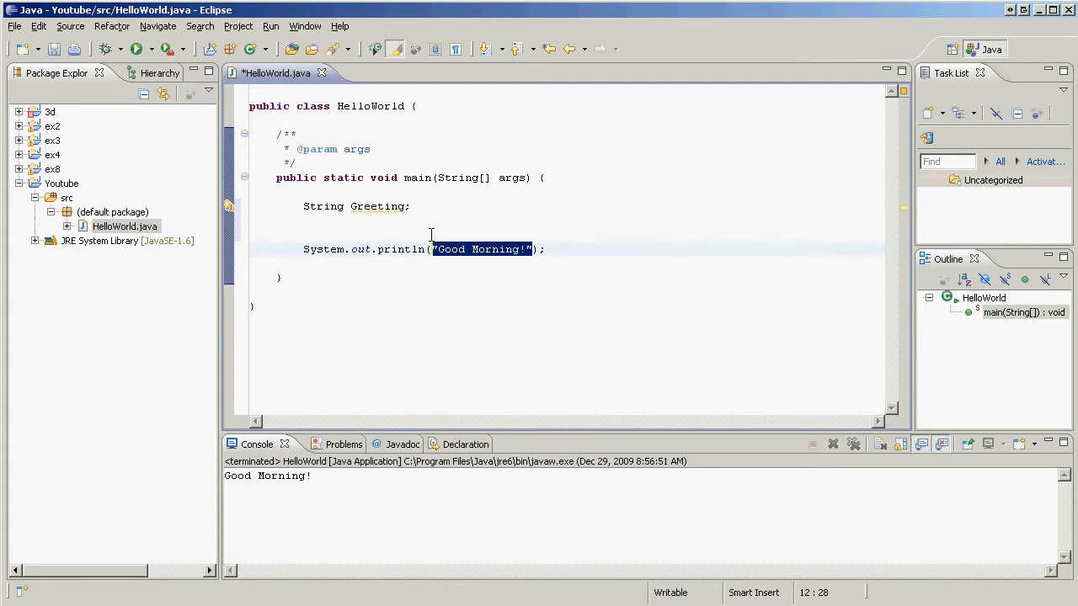
# - Print the Greeting variable instead of the literal and launch despite the uninitialized-variable error
pyautogui.write('Greeting')
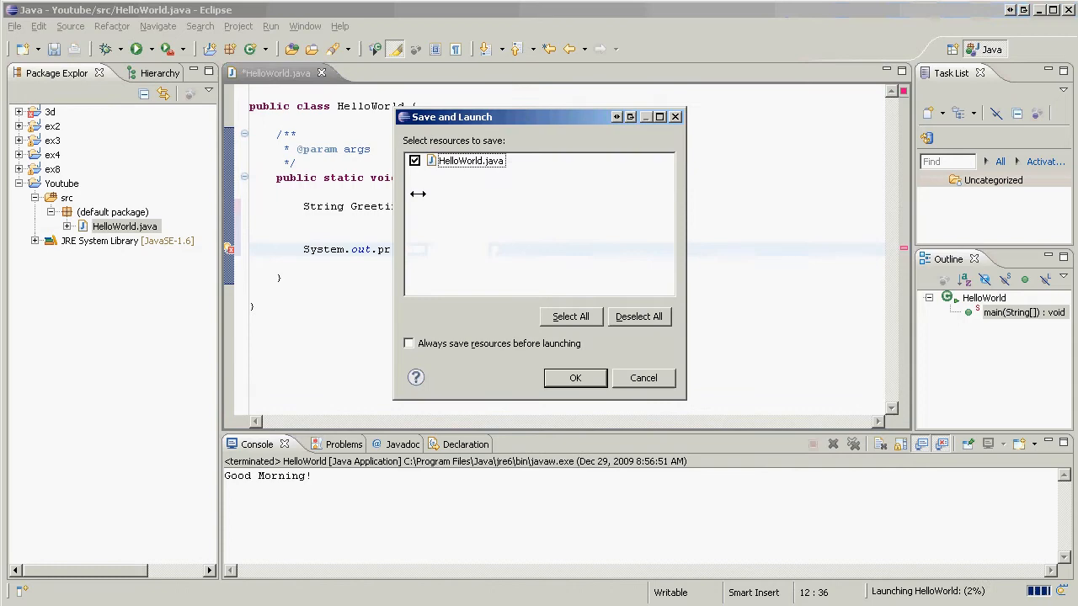
pyautogui.click(576, 378)
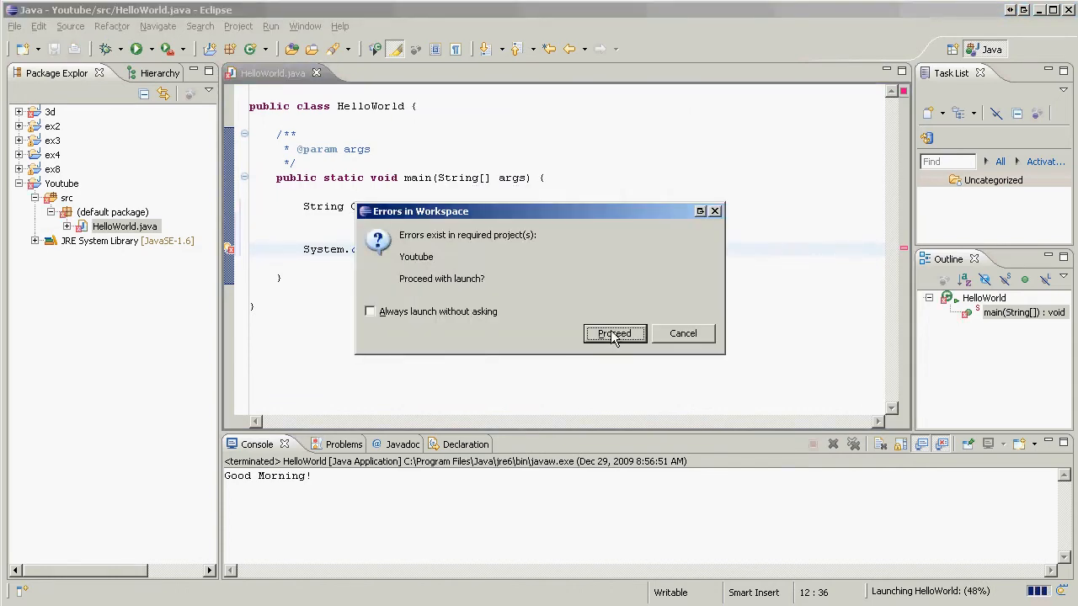
pyautogui.click(613, 333)
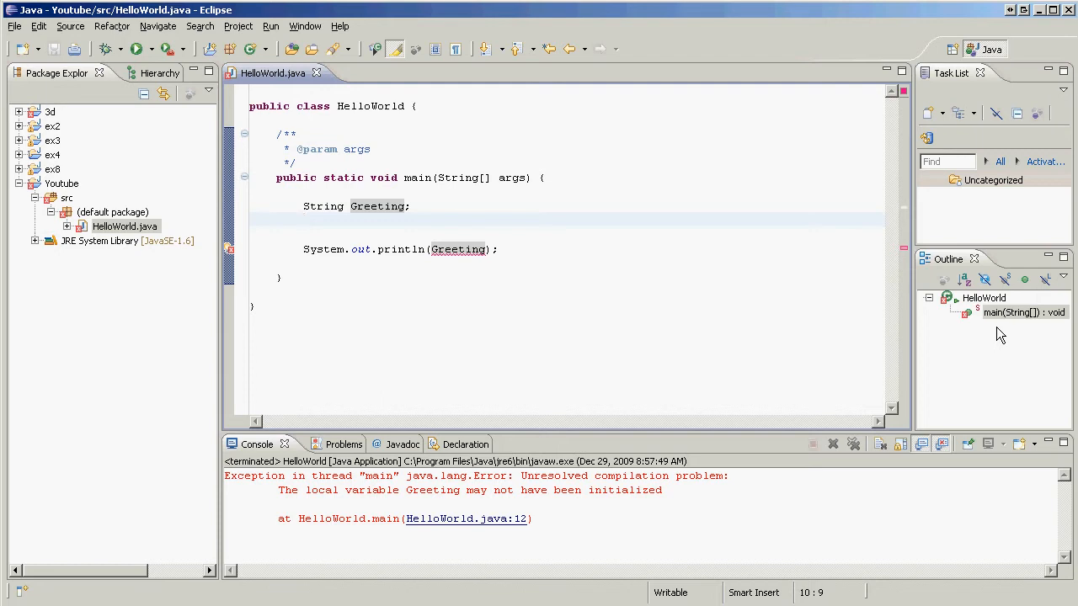
# - Write Greeting = "Good Morning!" on the line below the declaration, not yet terminated
pyautogui.write('Greeting')
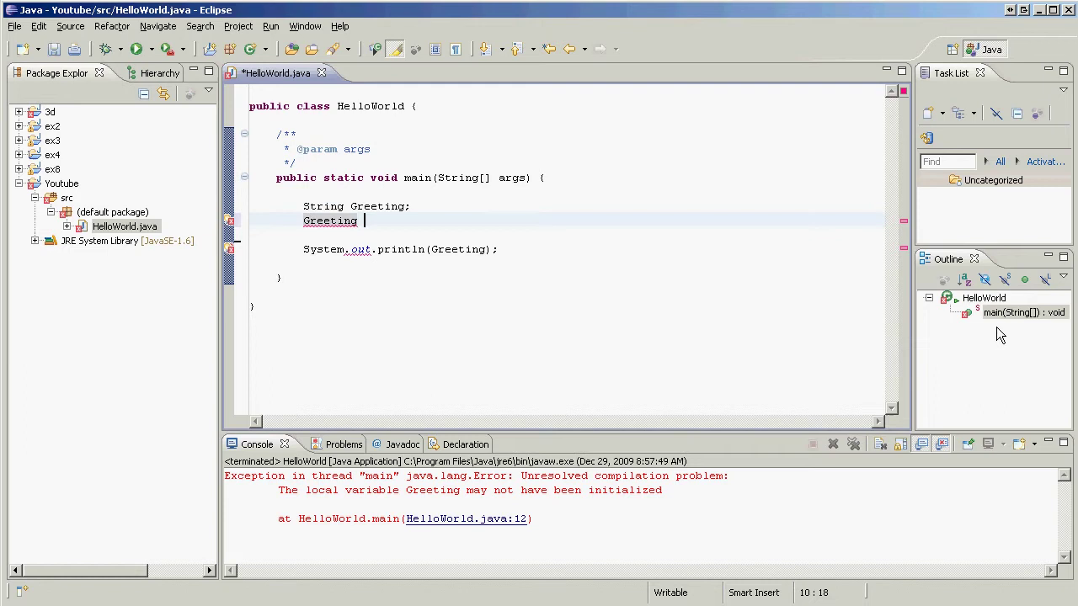
pyautogui.write('=')
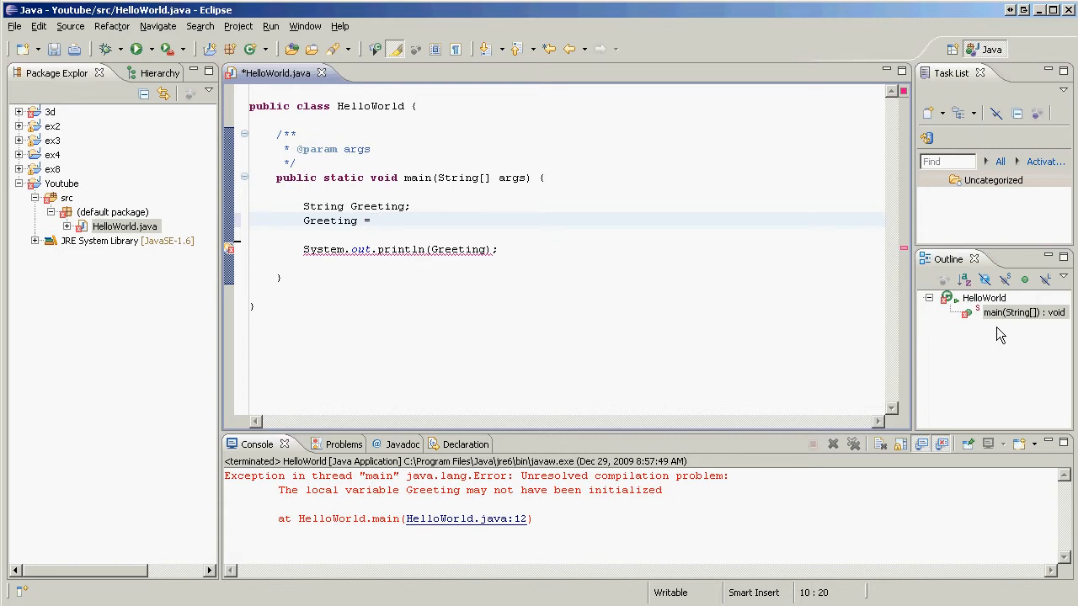
pyautogui.write('"Gr')
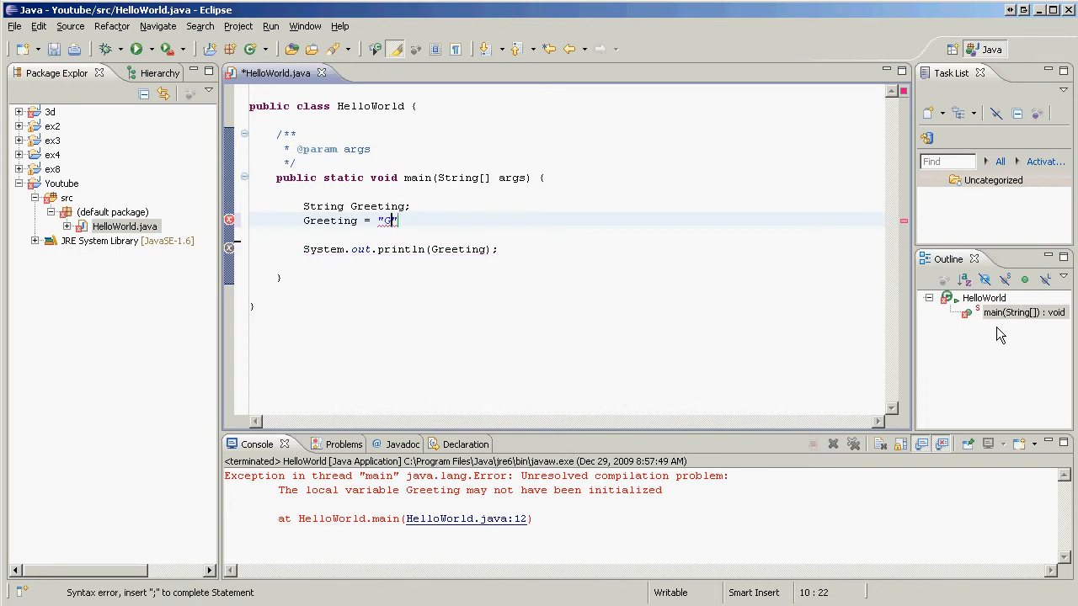
pyautogui.write('ood Morning')
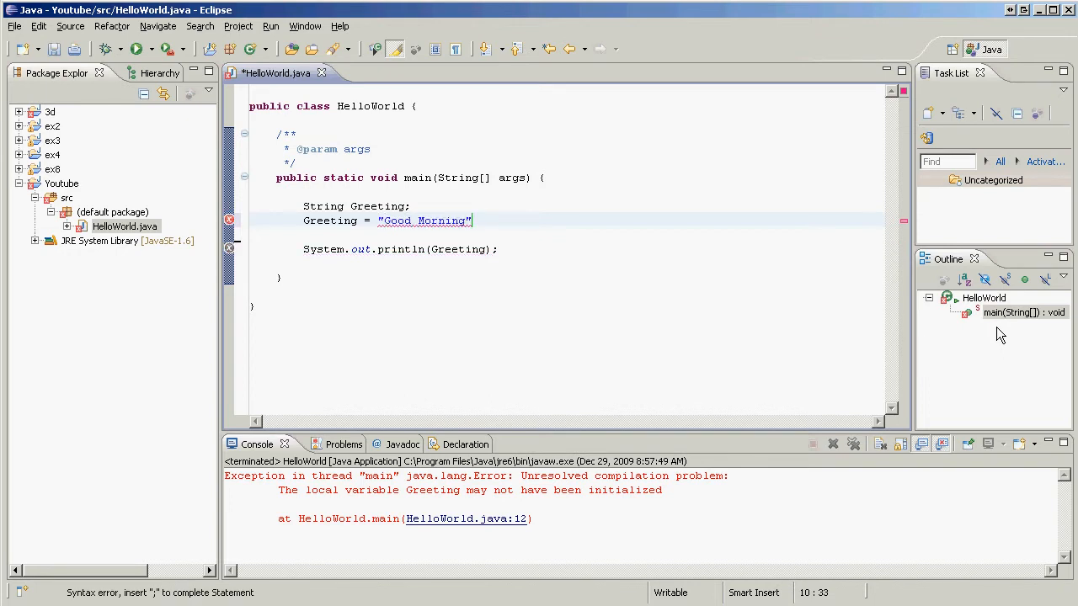
pyautogui.write('!')
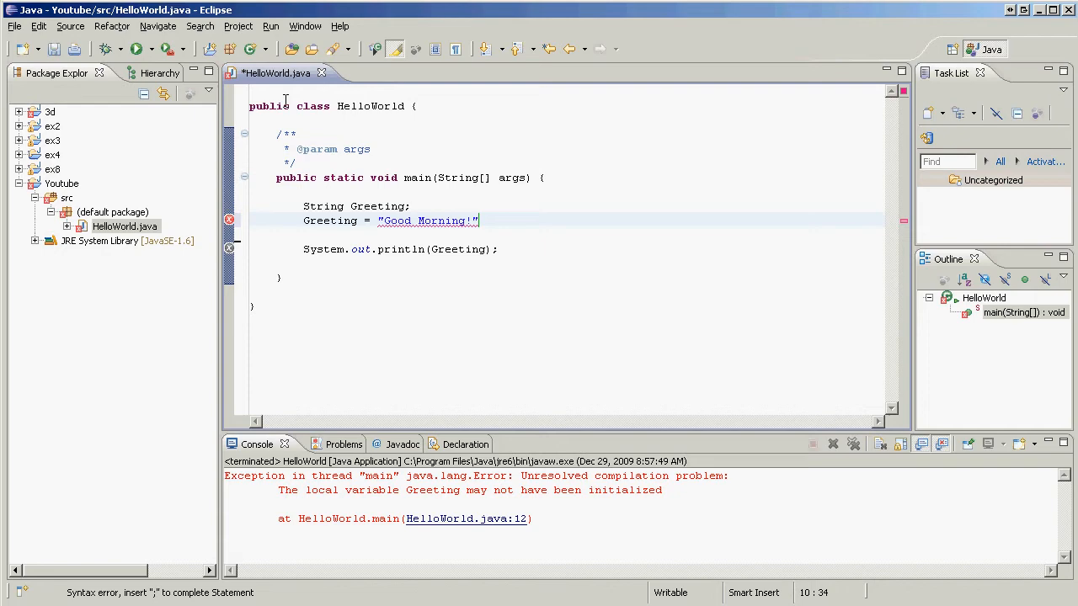
# - Run the unfinished assignment anyway to see the missing-semicolon compile error
pyautogui.click(135, 49)
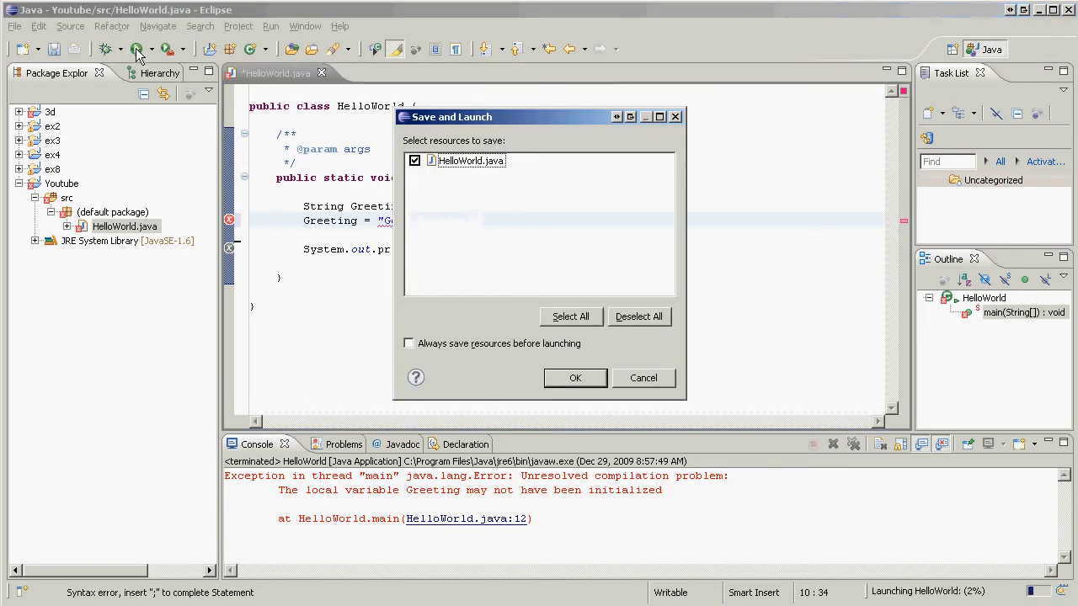
pyautogui.click(576, 378)
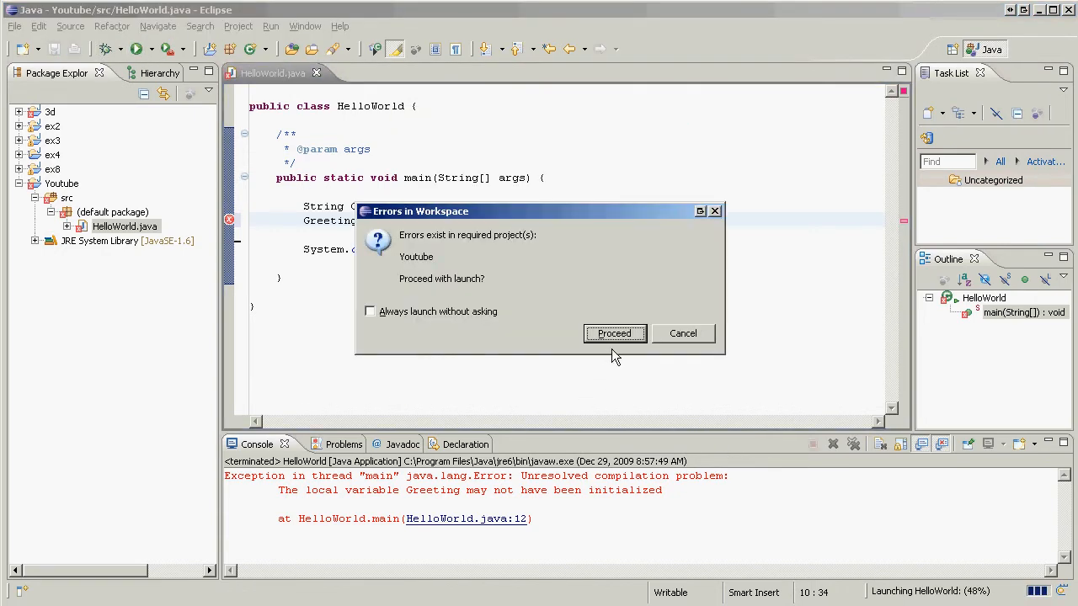
pyautogui.click(613, 334)
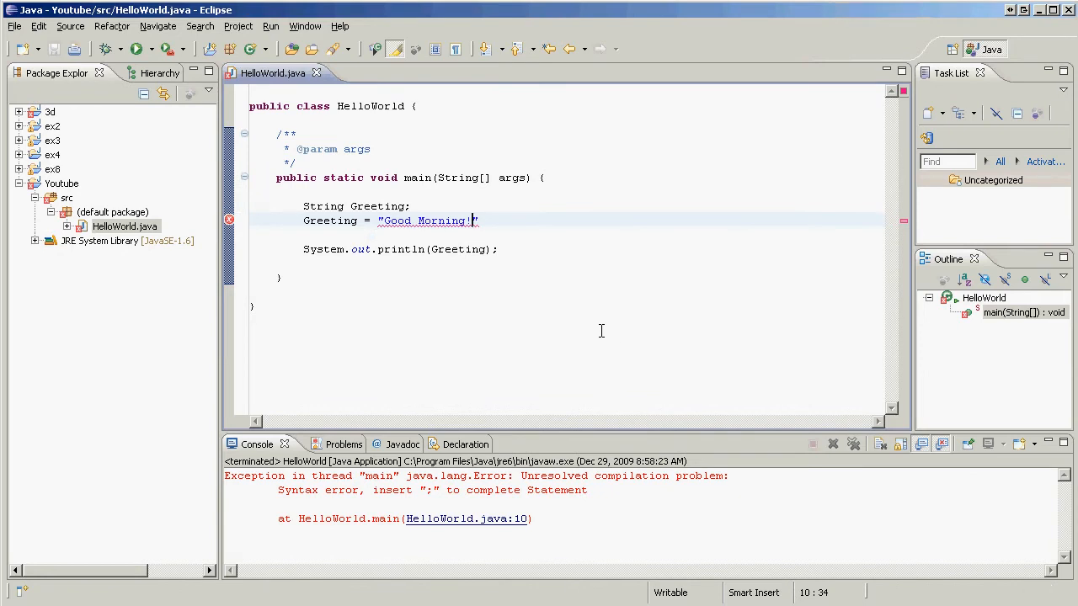
# - Close the assignment with a quote and semicolon, then rerun so the console prints Good Morning!
pyautogui.write('"')
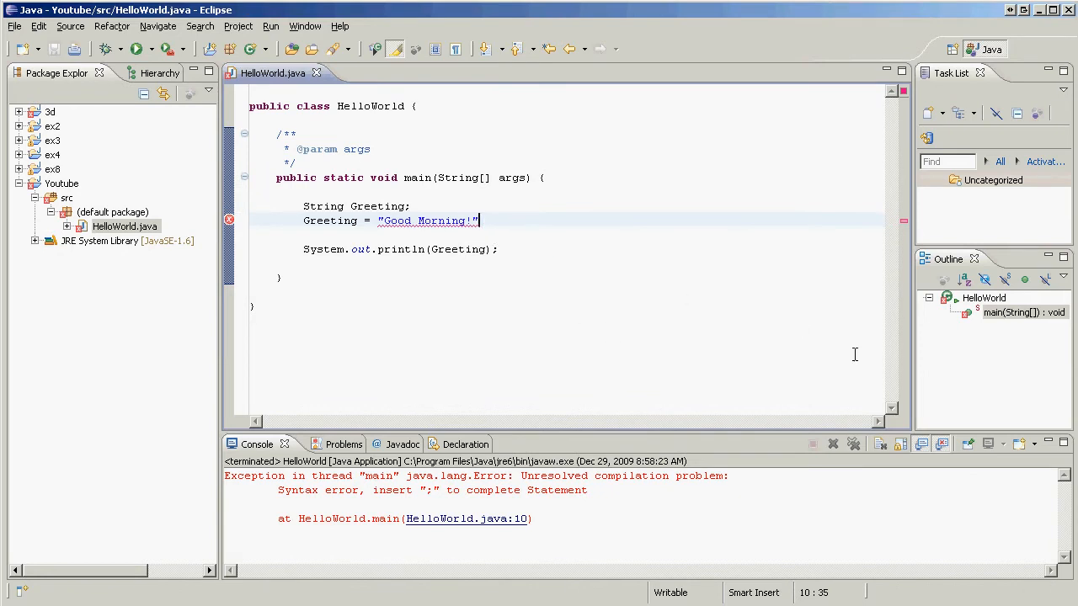
pyautogui.write(';')
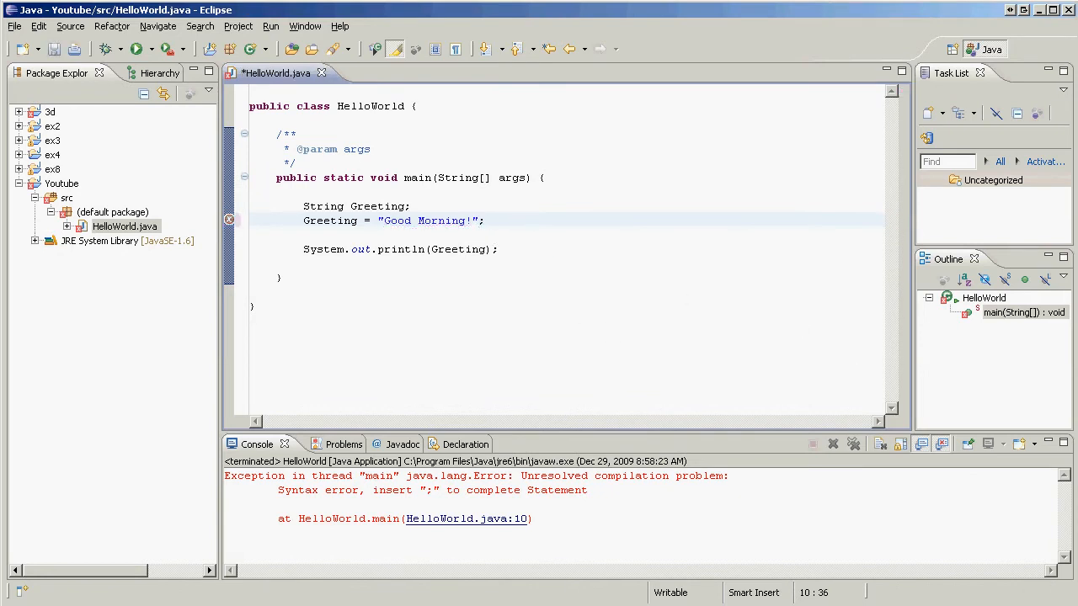
pyautogui.click(138, 47)
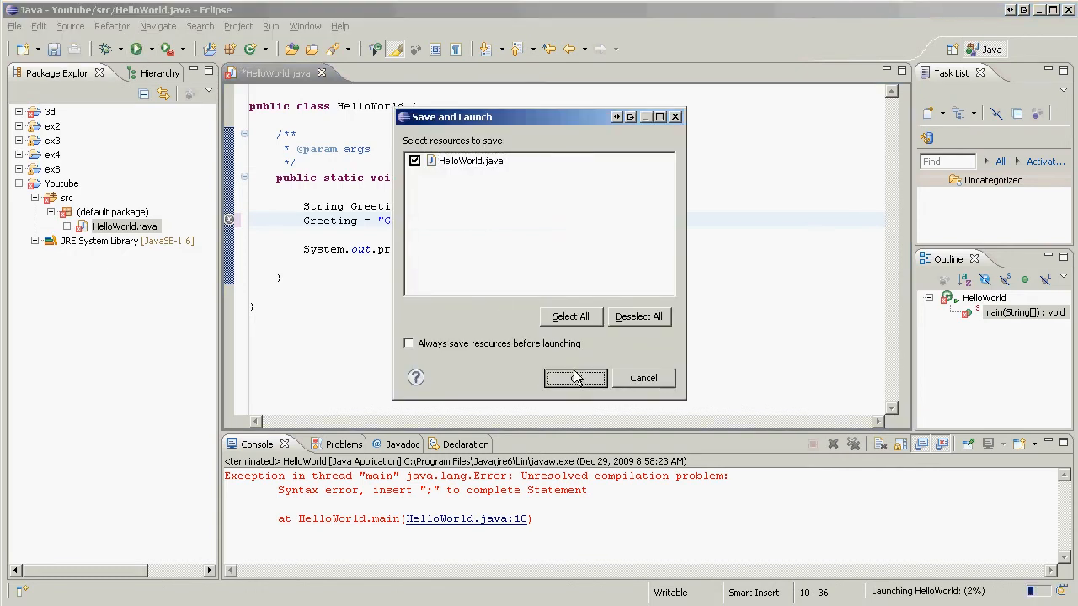
pyautogui.click(576, 377)
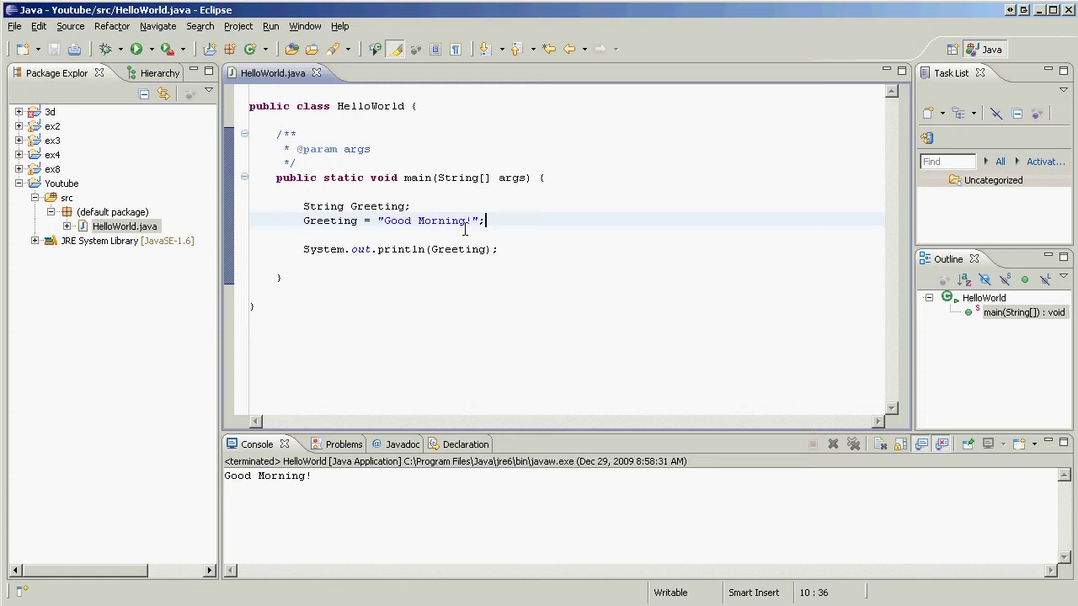
# - Change the assigned text from Good Morning! to Good Afternoon! and run the program
pyautogui.doubleClick(442, 219)
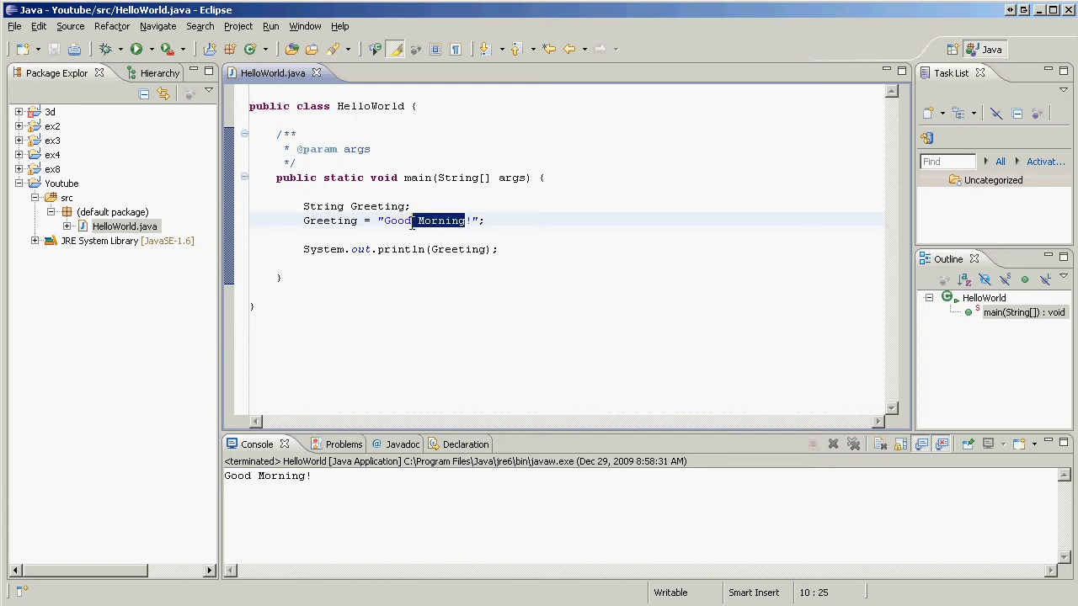
pyautogui.write('Afte')
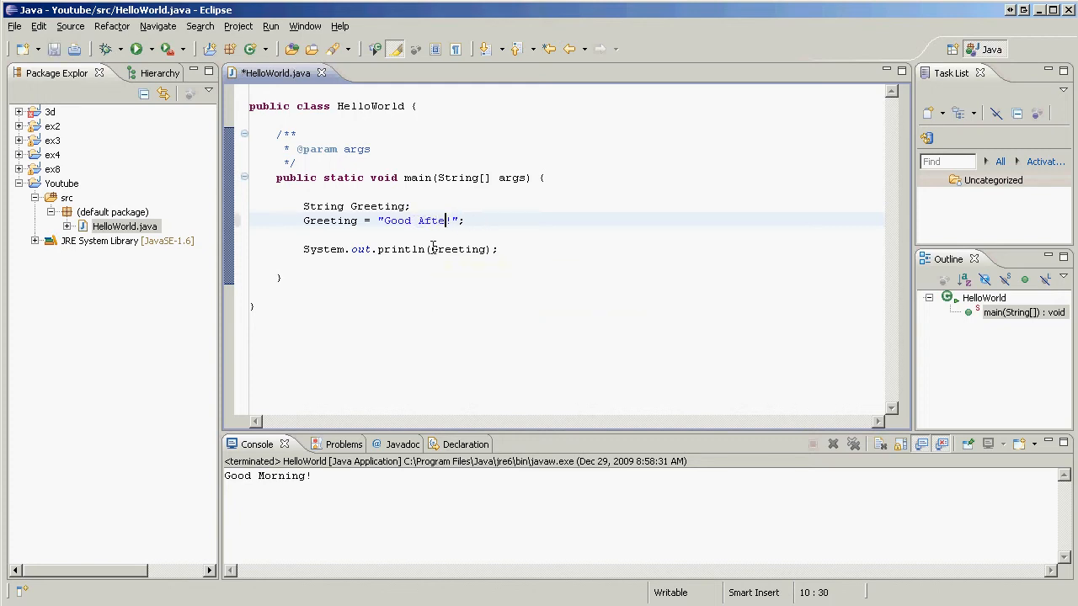
pyautogui.write('rnoon')
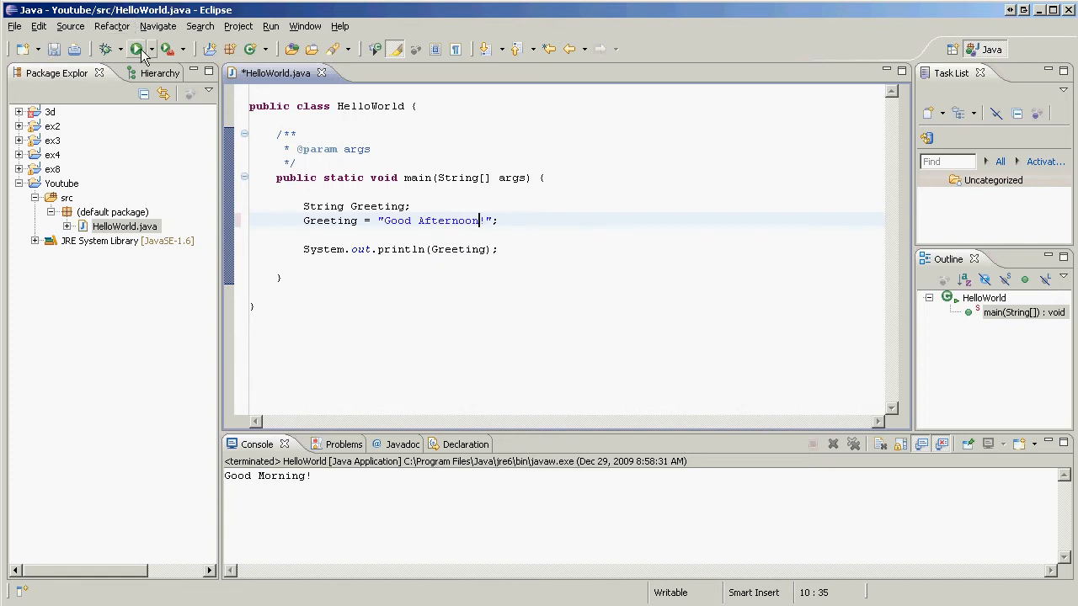
pyautogui.click(134, 49)
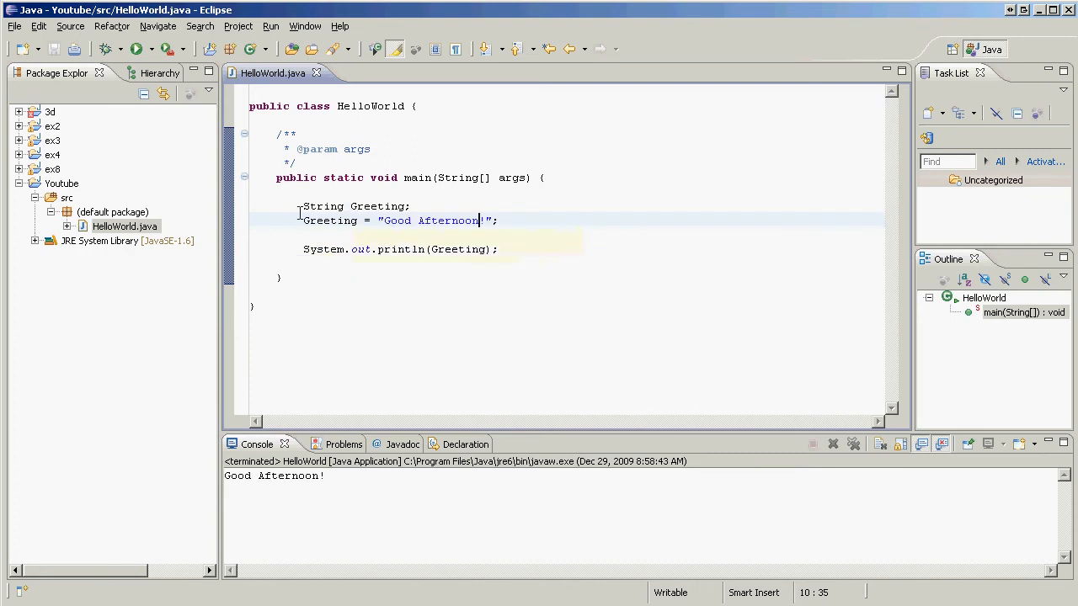
pyautogui.moveTo(324, 205)
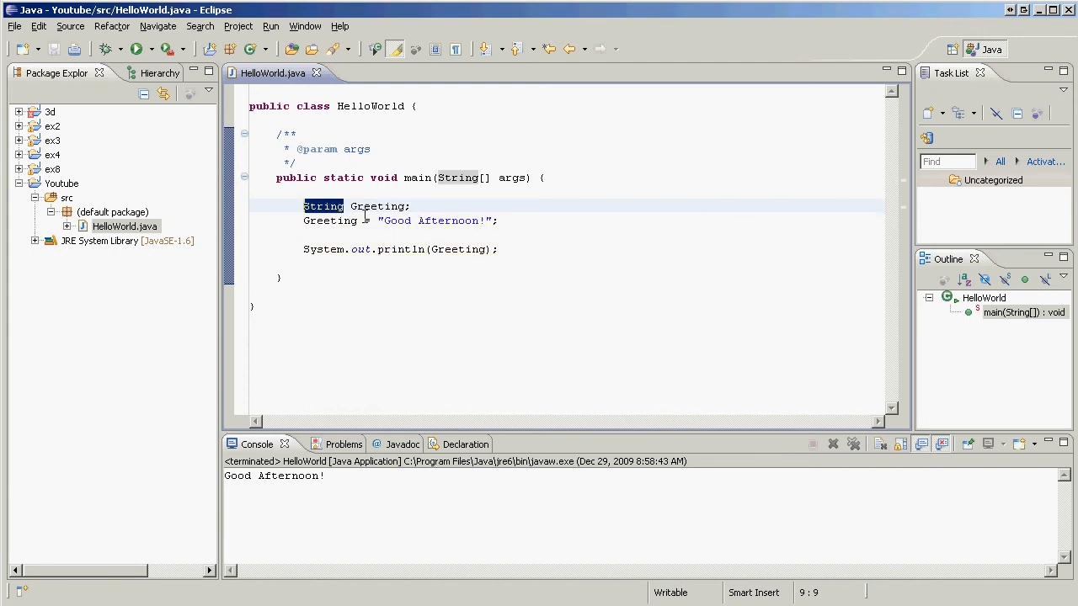
pyautogui.doubleClick(377, 205)
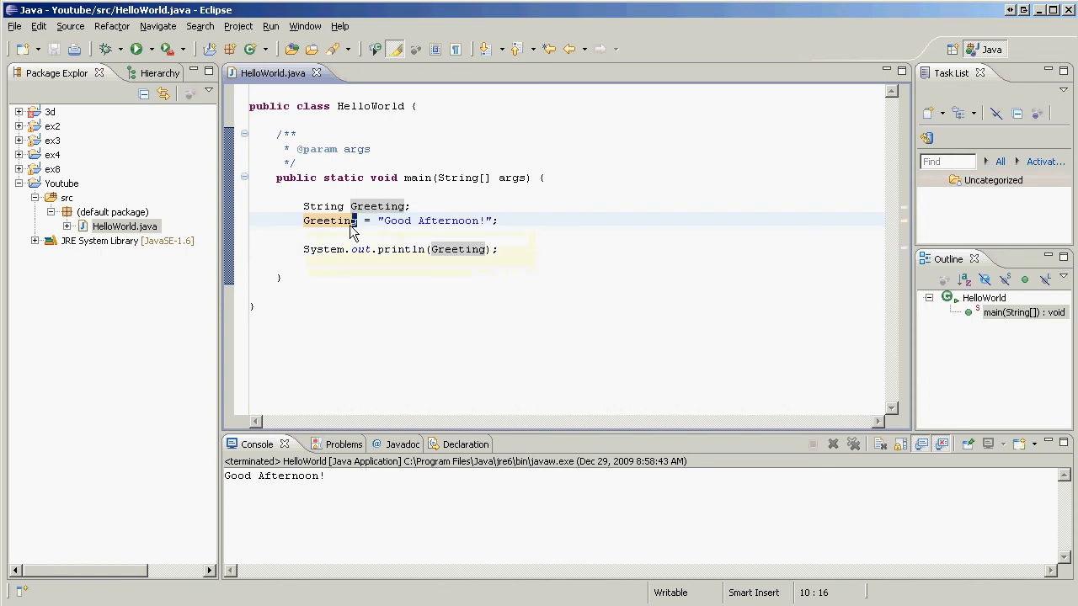
pyautogui.doubleClick(330, 219)
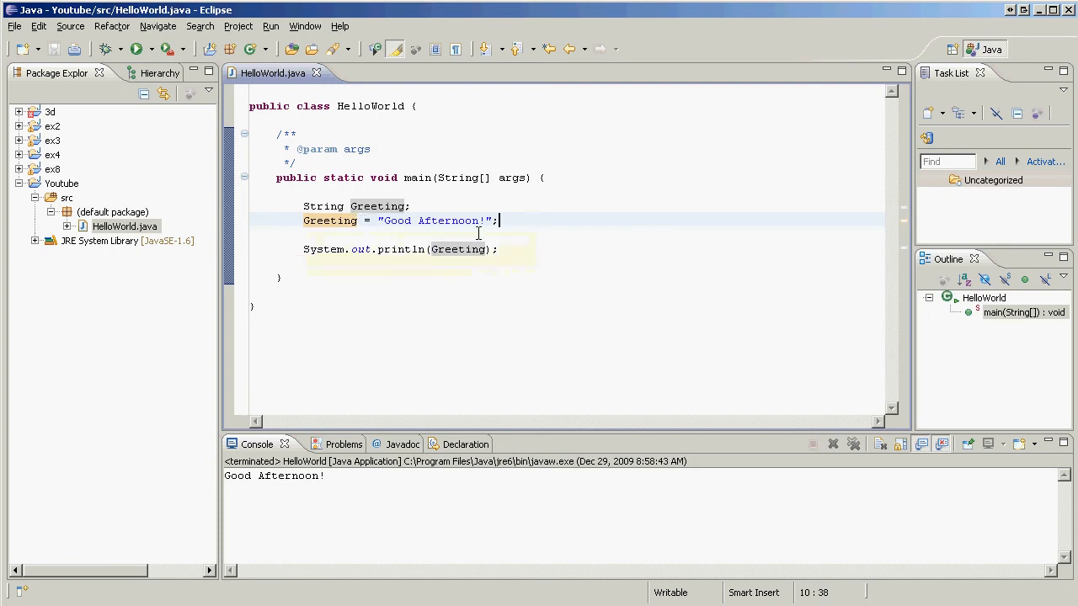
# - Write String Greeting = "Good Afternoon!"; as a single declaration line and run it
pyautogui.write('s')
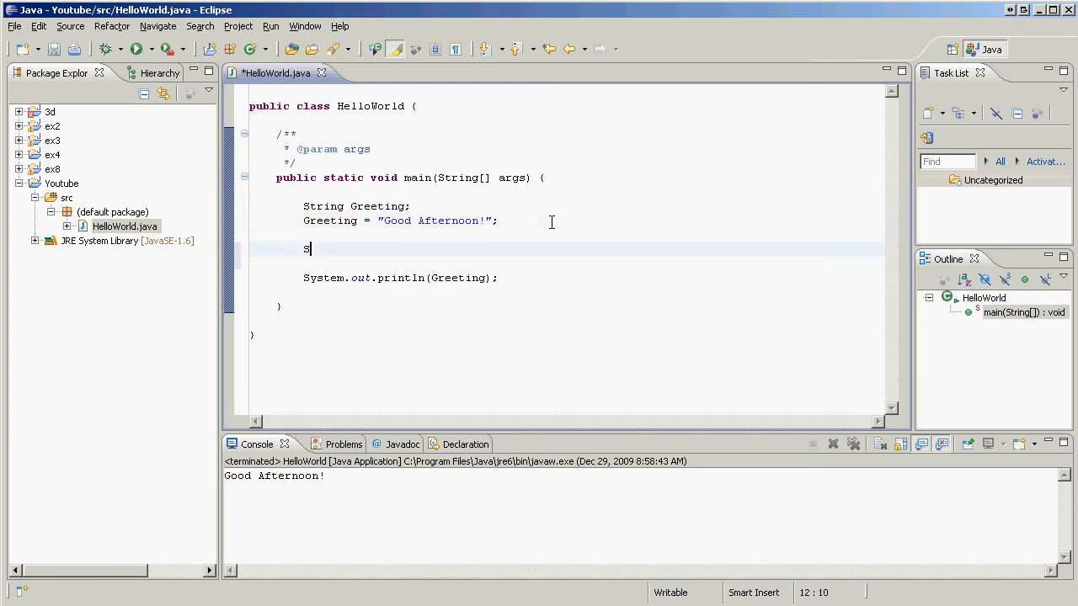
pyautogui.write('tring Greeting = "Good')
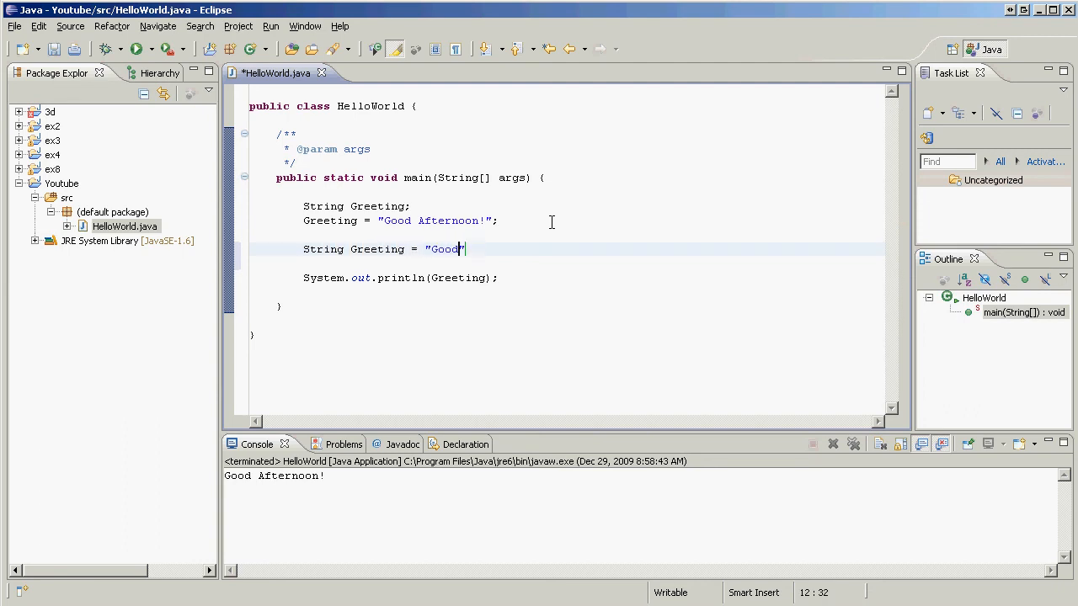
pyautogui.write('Afternoon!')
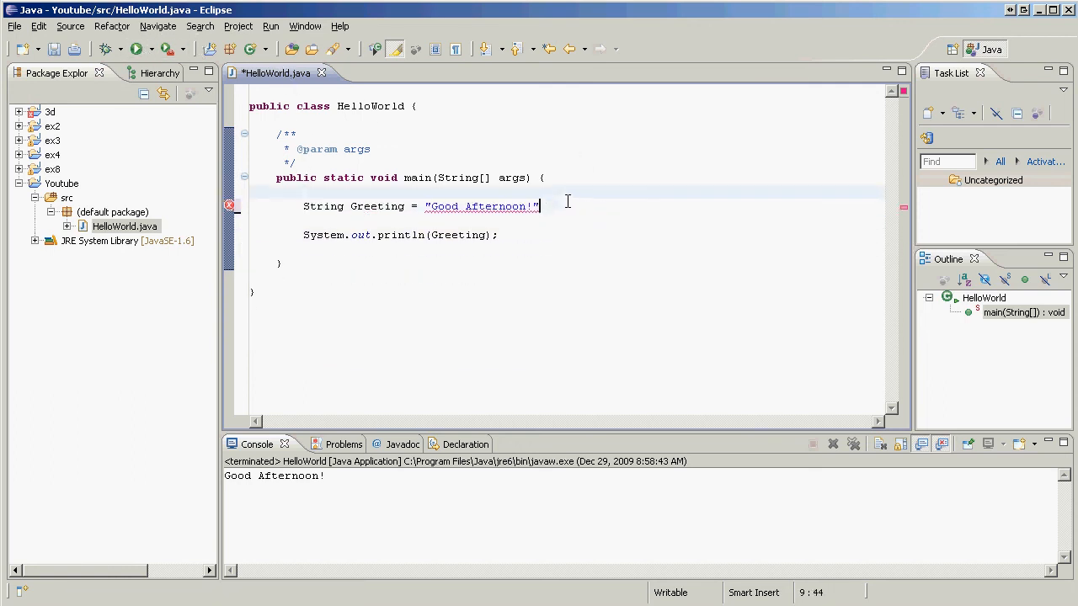
pyautogui.write(';')
pyautogui.press('Enter')
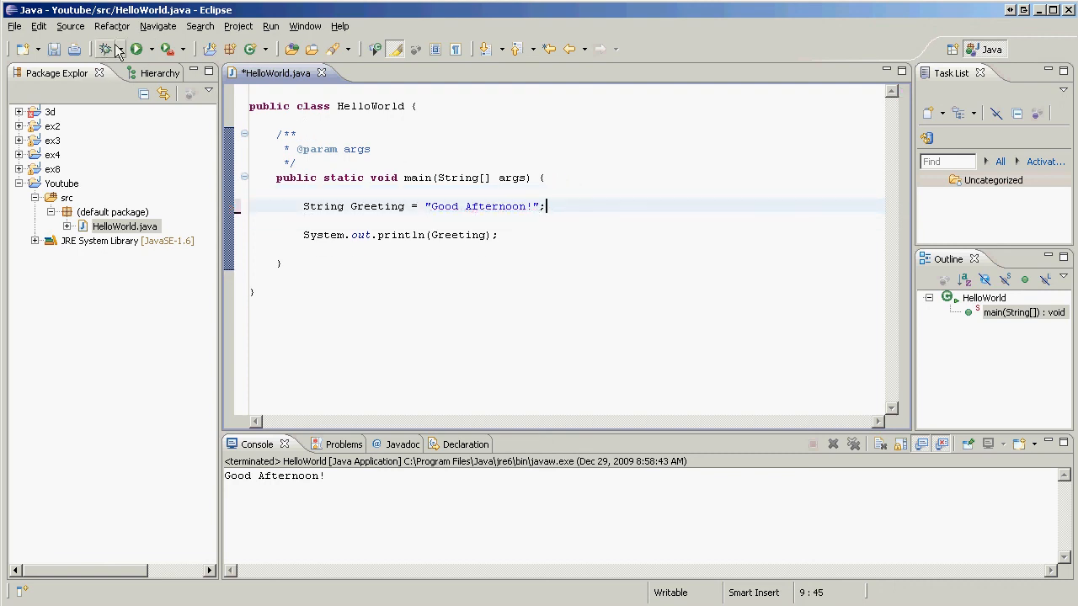
pyautogui.click(124, 47)
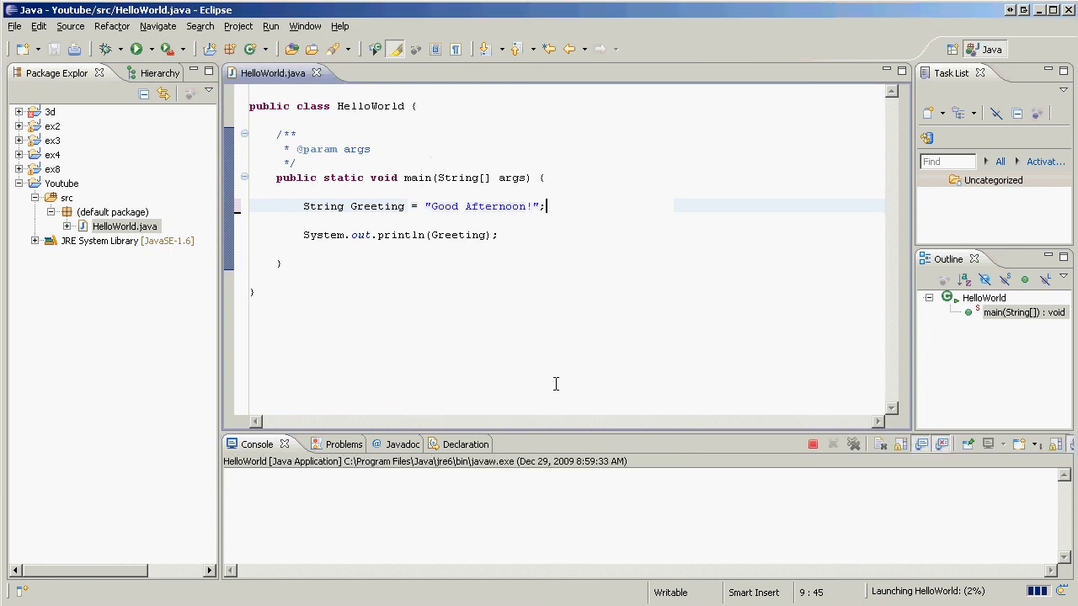